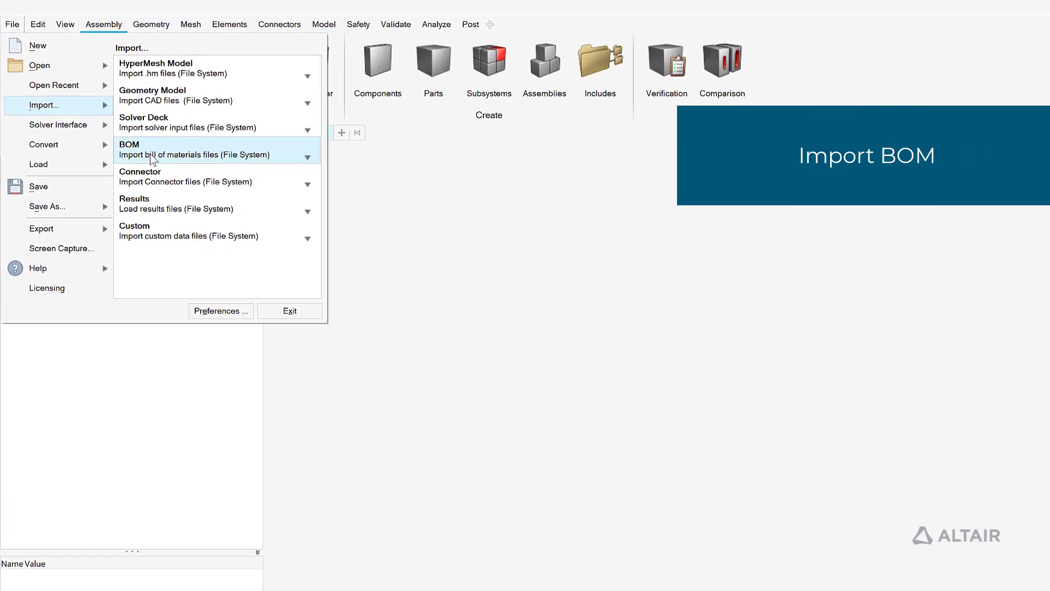
Step: Import the BOM file with Import type Child, loading the Yaris Body Structure hierarchy and part sets
left_click(159, 154)
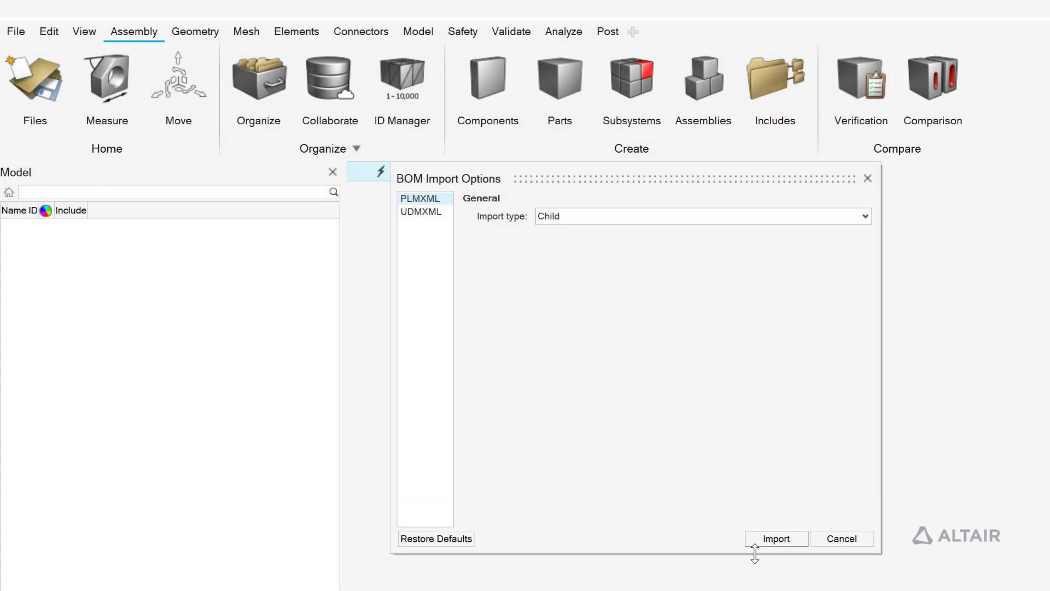
left_click(776, 539)
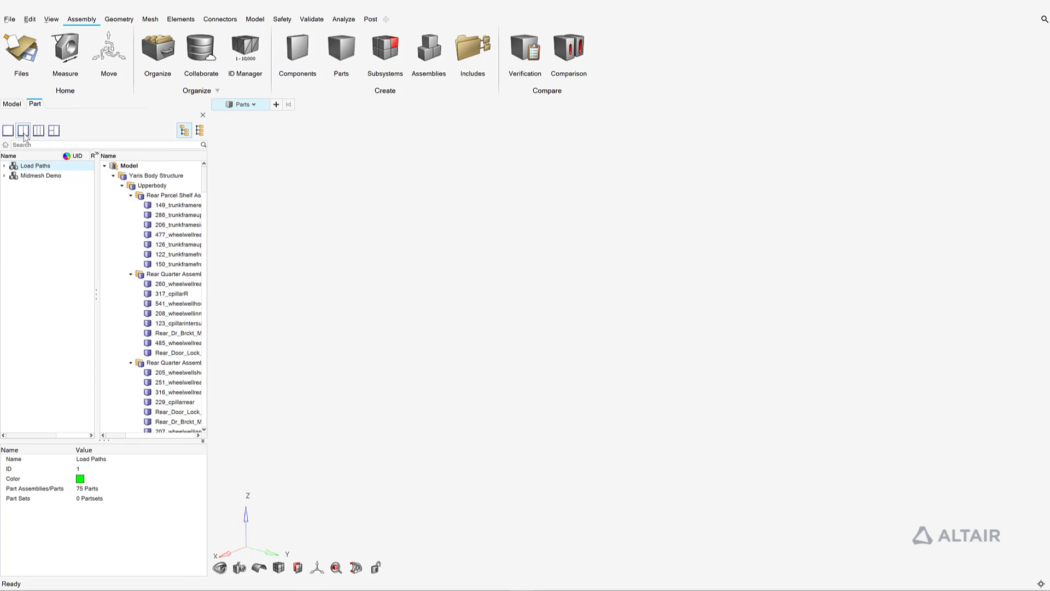
Step: Load the Crash 10mm representation from the library onto the Yaris Body Structure, skipping already-loaded parts
right_click(39, 166)
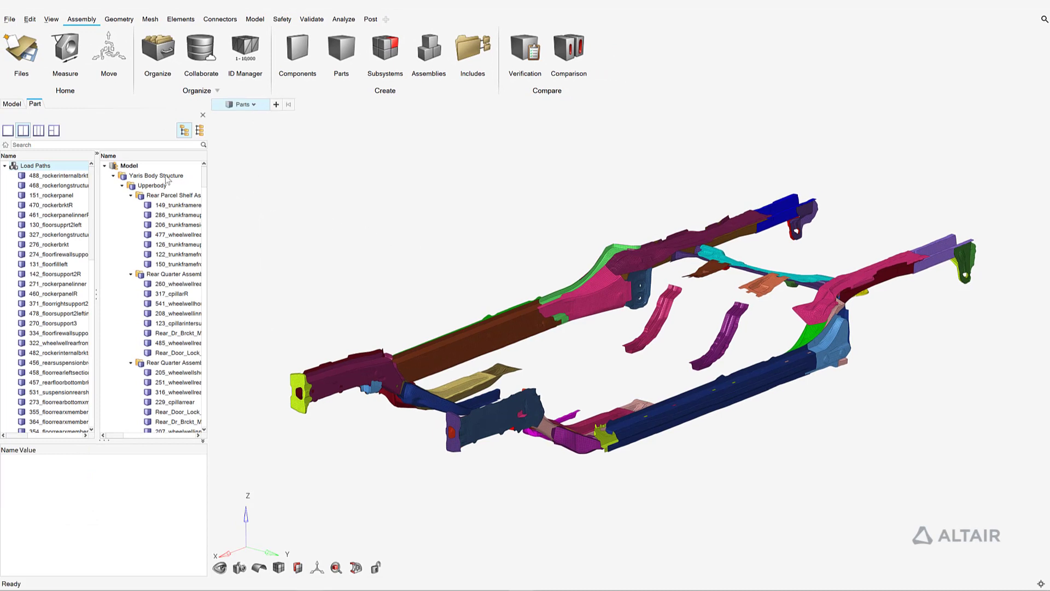
right_click(155, 175)
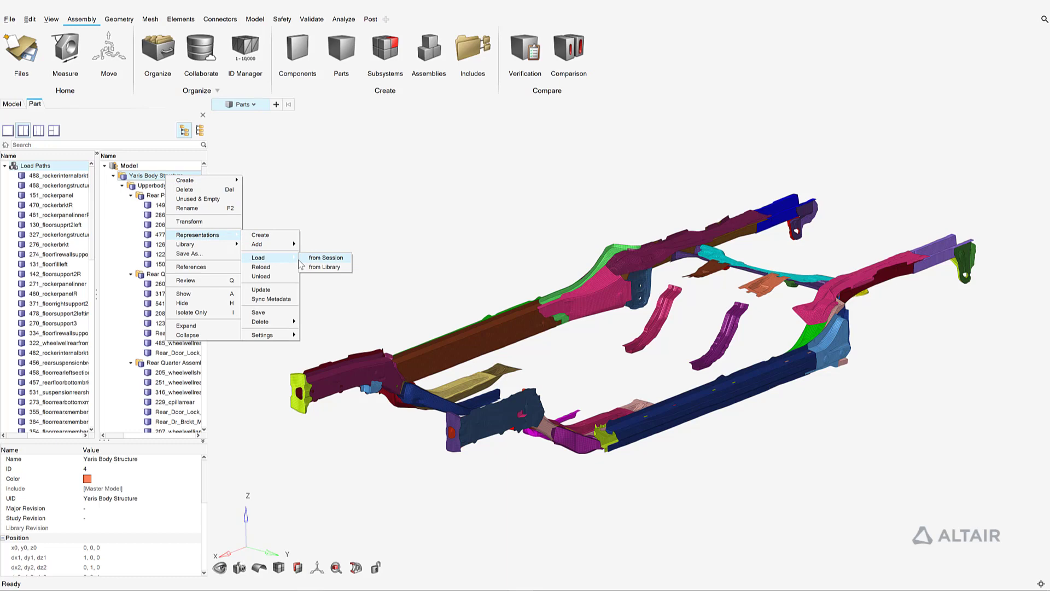
left_click(326, 257)
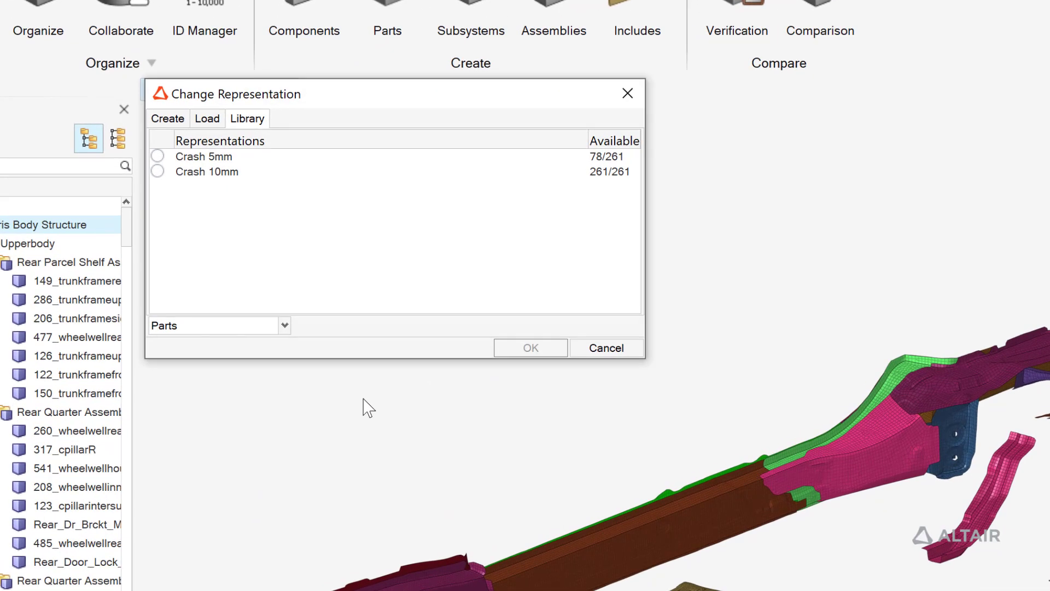
left_click(157, 171)
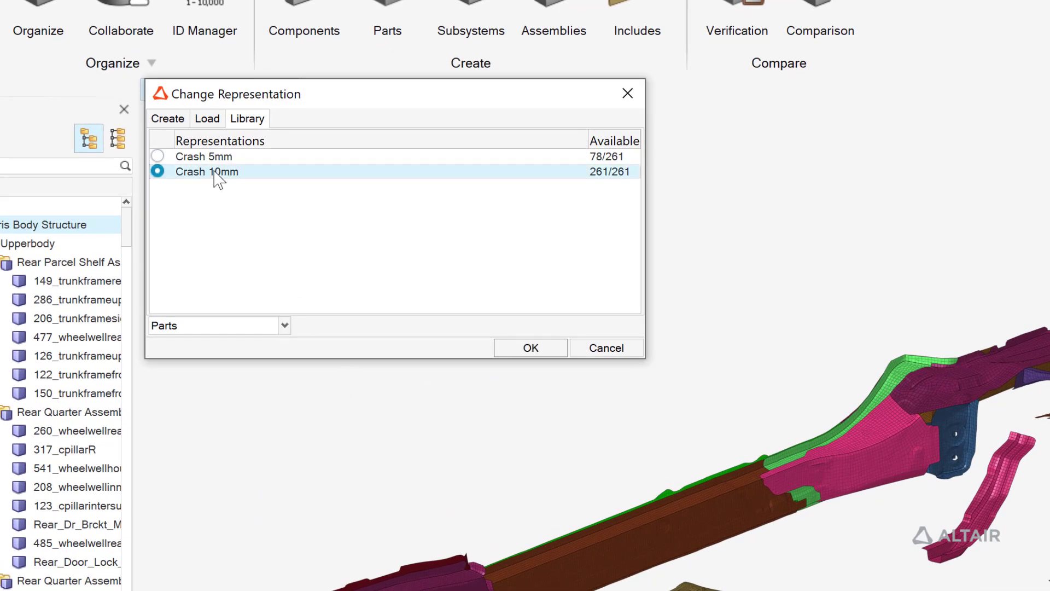
left_click(530, 347)
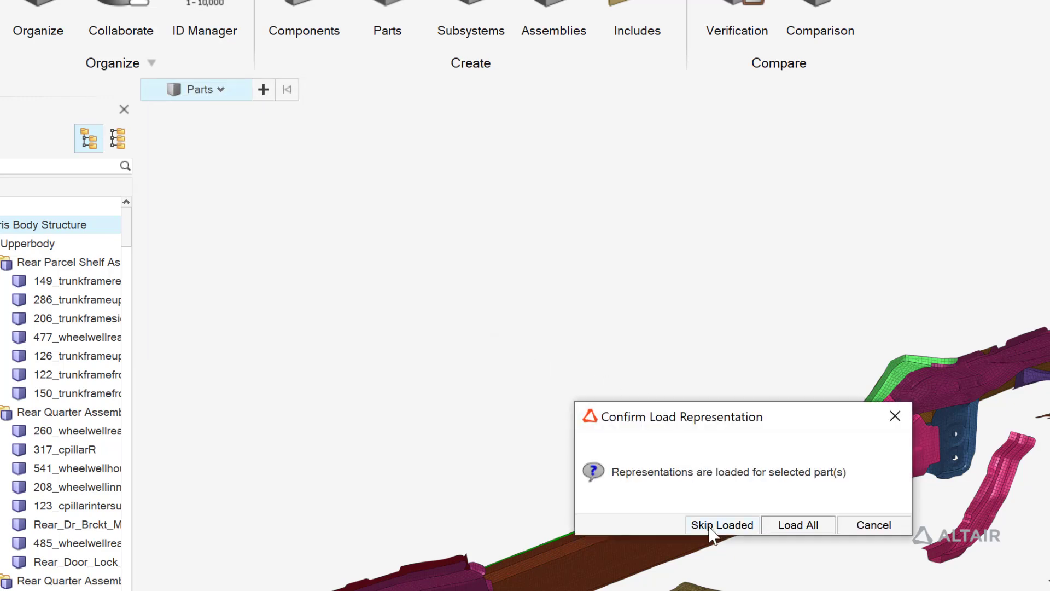
left_click(722, 525)
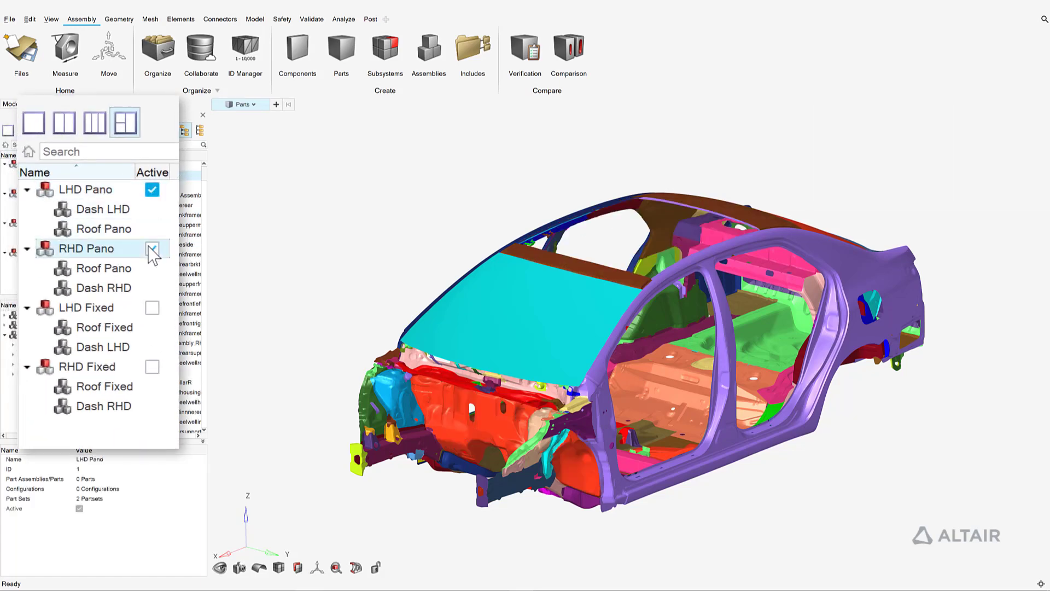
Step: Activate the RHD Pano configuration, then LHD Fixed, leaving the fixed-roof variant displayed
left_click(152, 248)
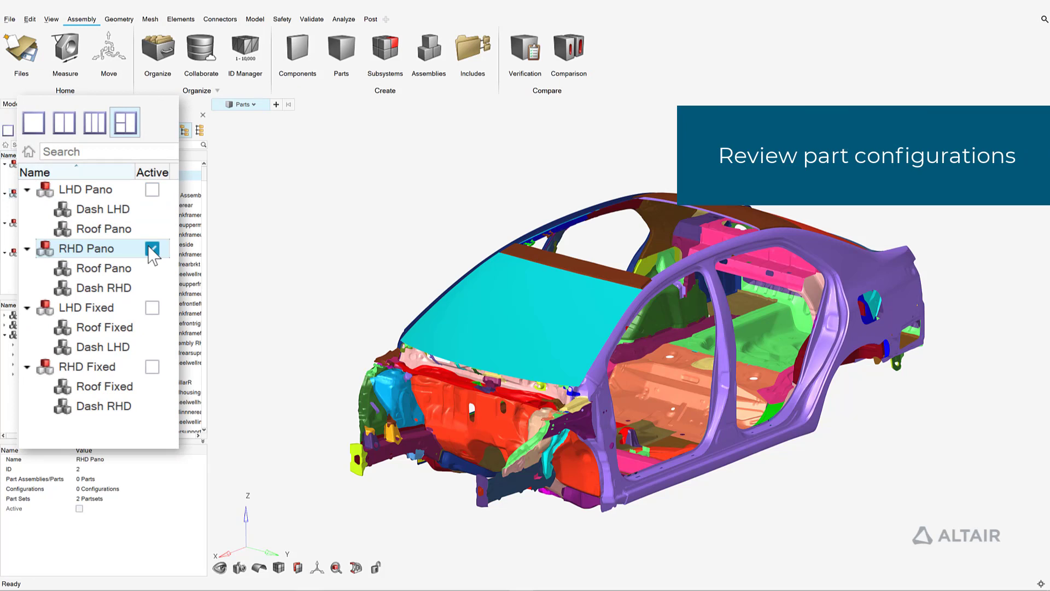
left_click(152, 307)
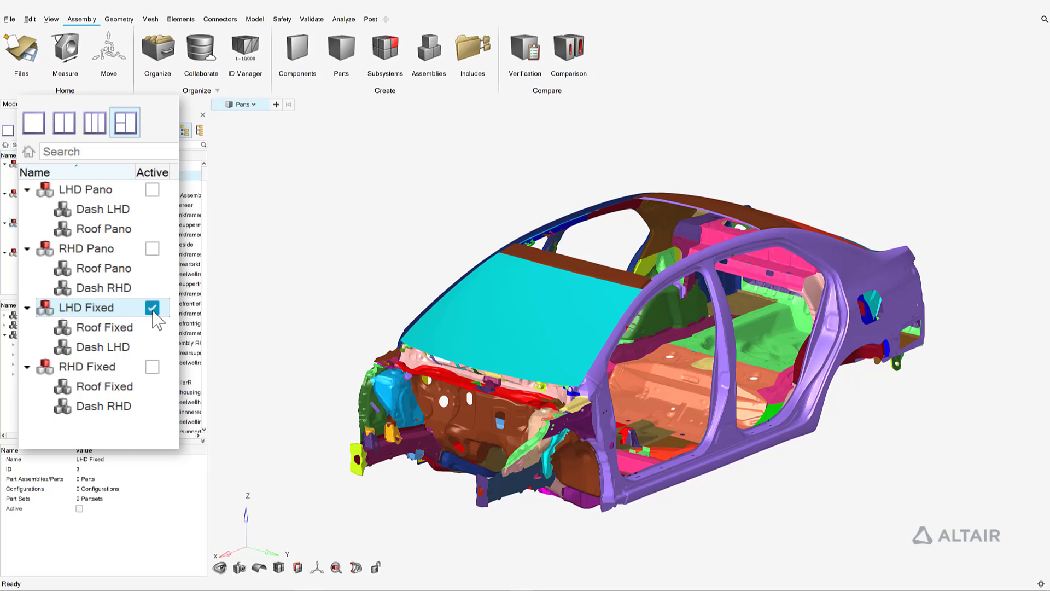
left_click(152, 368)
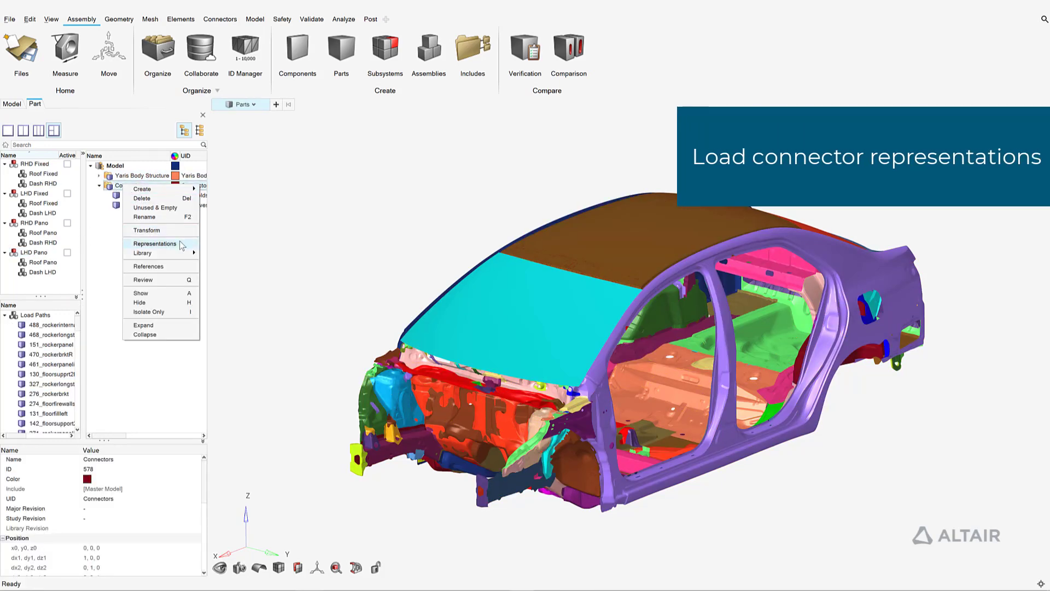
Step: Load the connector representations and realize all 2631 spotweld and adhesive connectors, then show the subsystem list
left_click(156, 243)
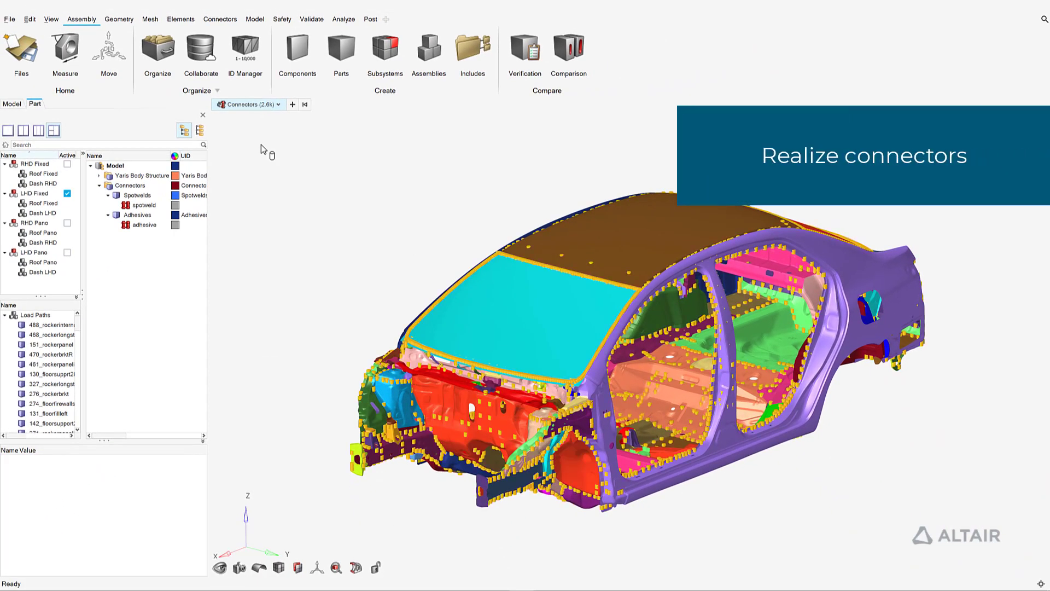
right_click(264, 148)
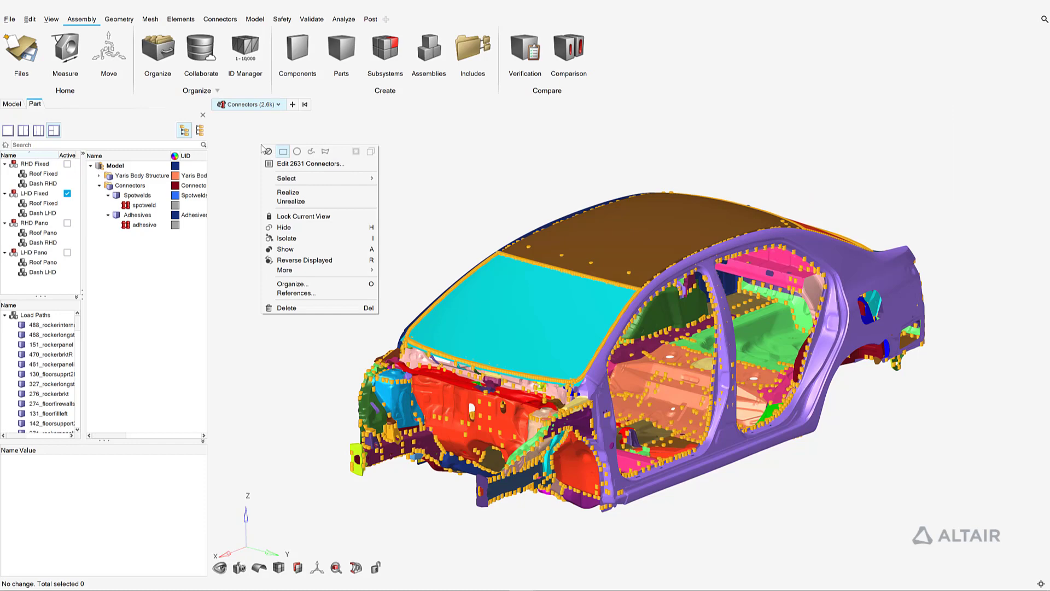
mouse_move(288, 192)
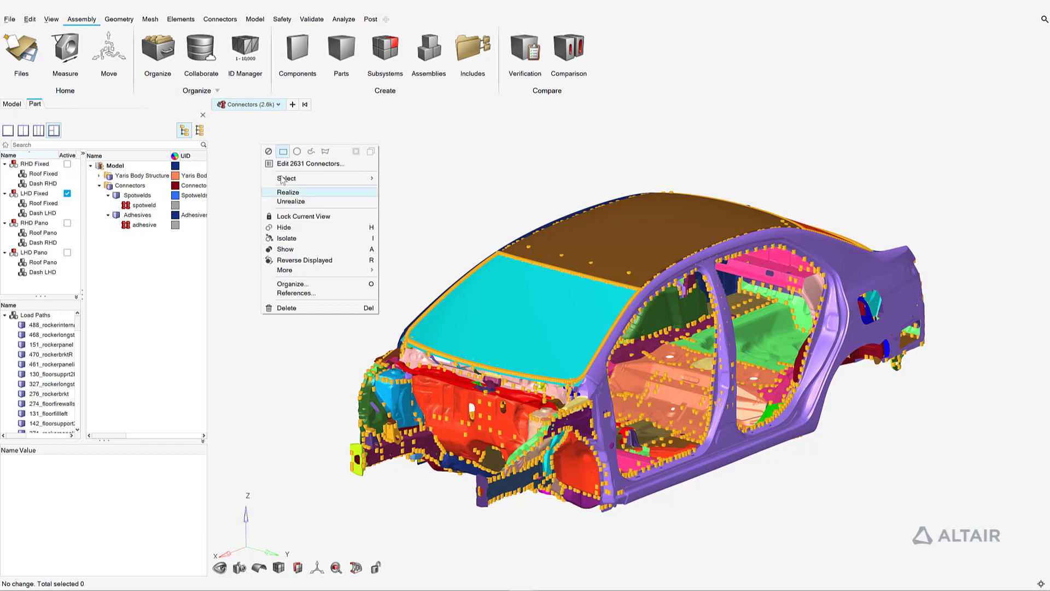
left_click(288, 191)
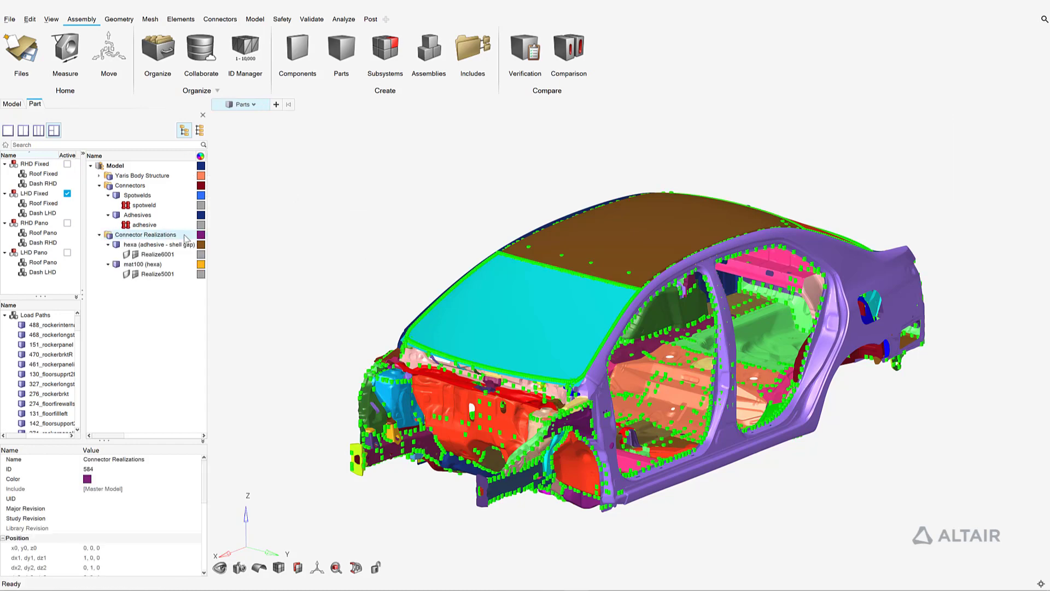
left_click(385, 49)
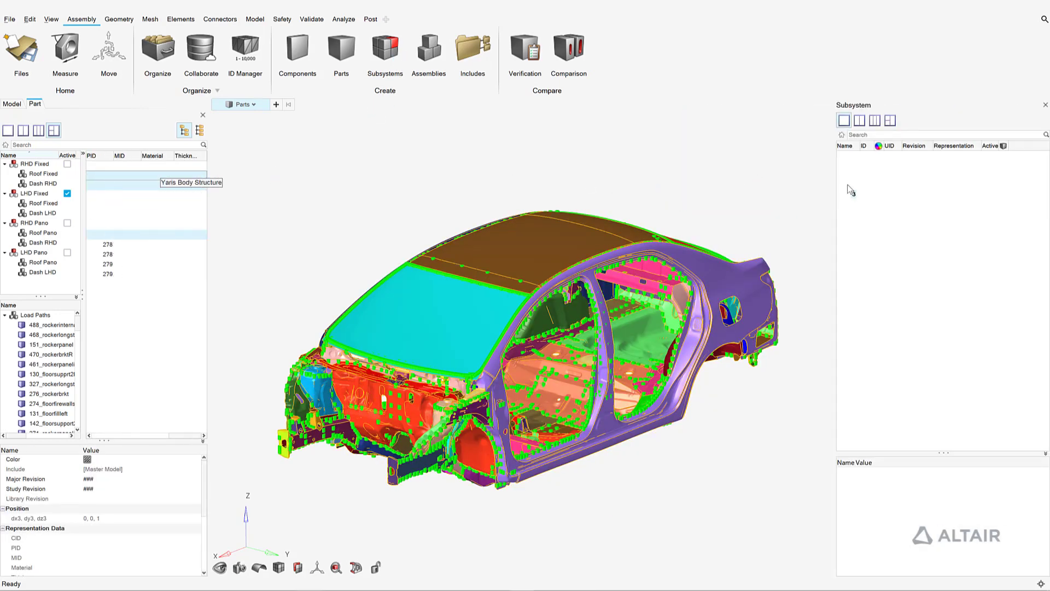
Step: Save the Yaris_BIW subsystem's Crash representation to the library
right_click(870, 155)
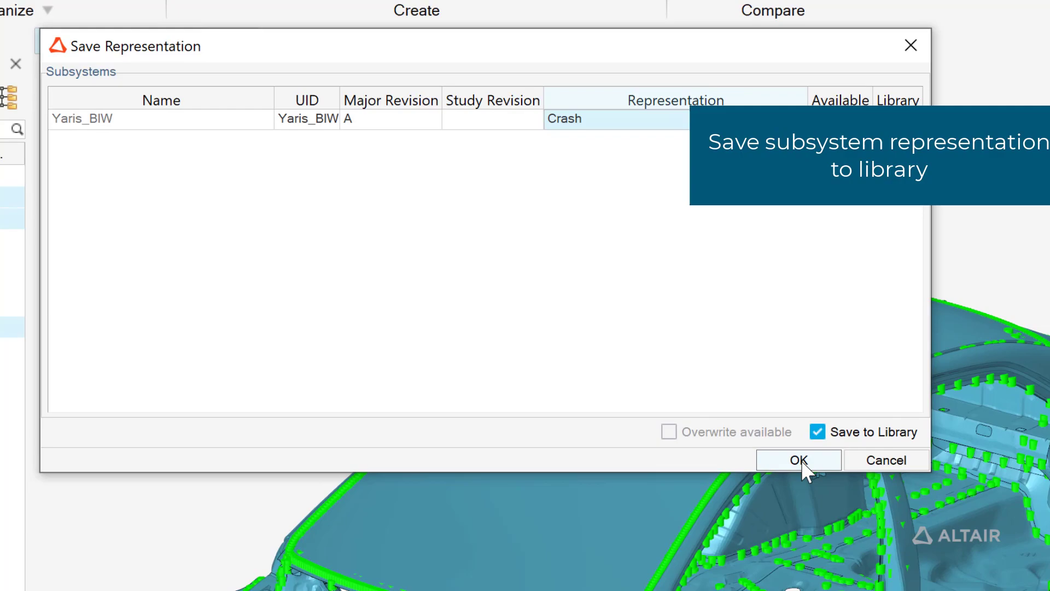
left_click(799, 460)
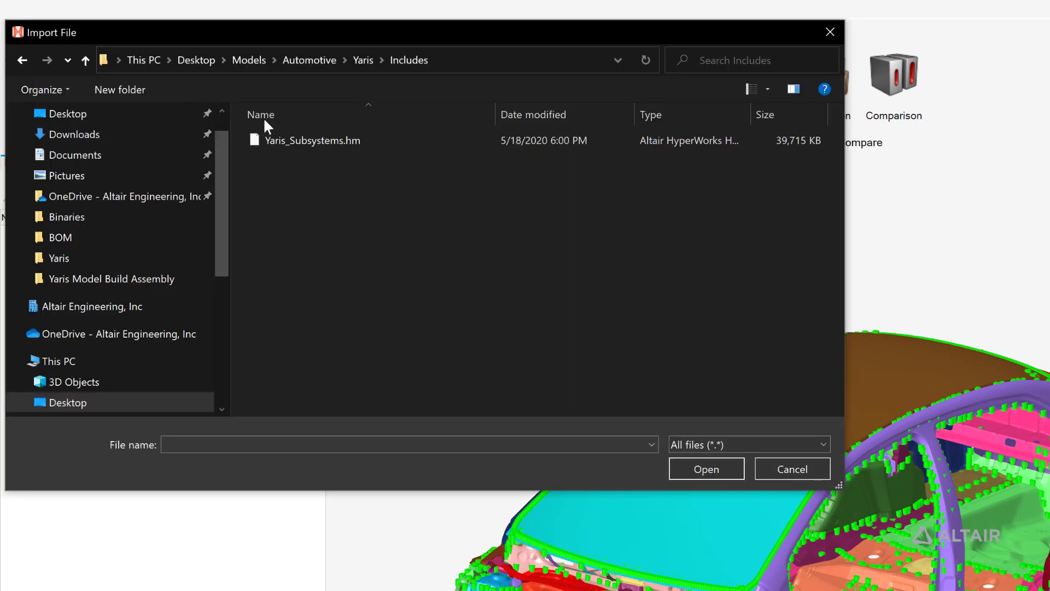
Step: Import Yaris_Subsystems.hm and turn its 39 includes into subsystems
left_click(706, 468)
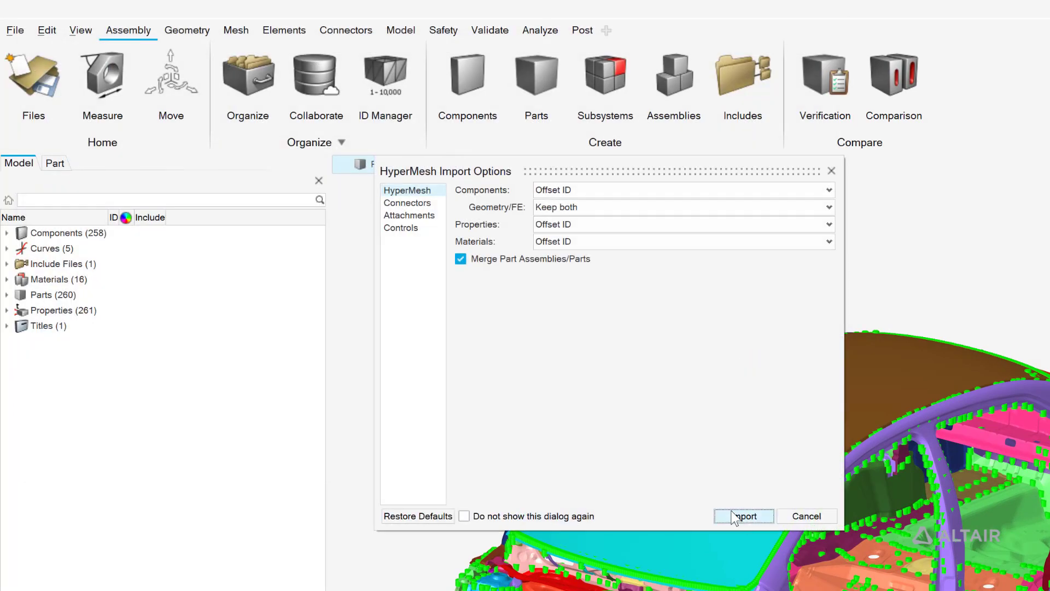
left_click(744, 516)
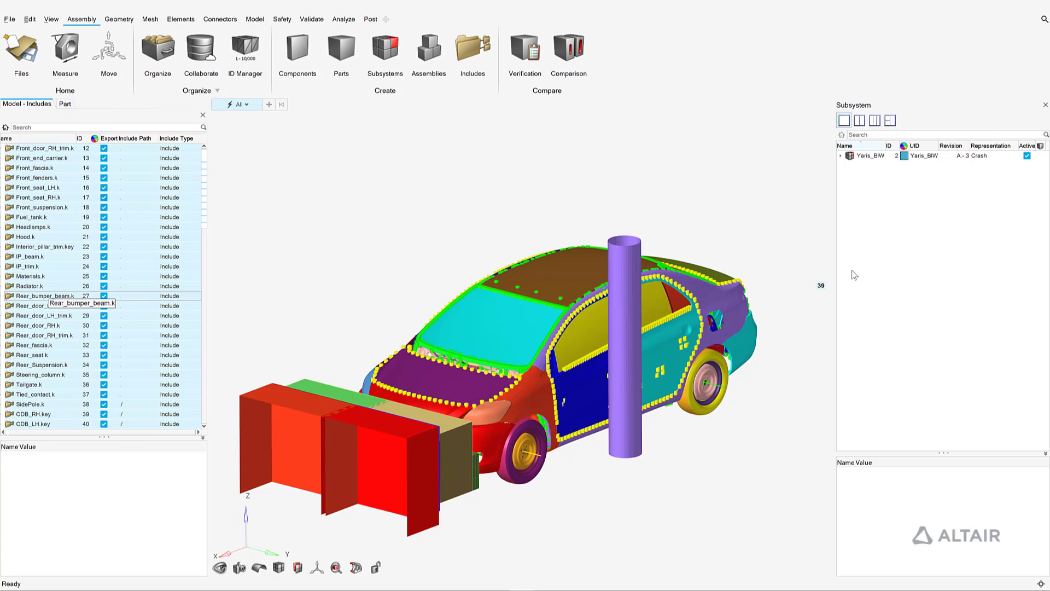
left_click(385, 45)
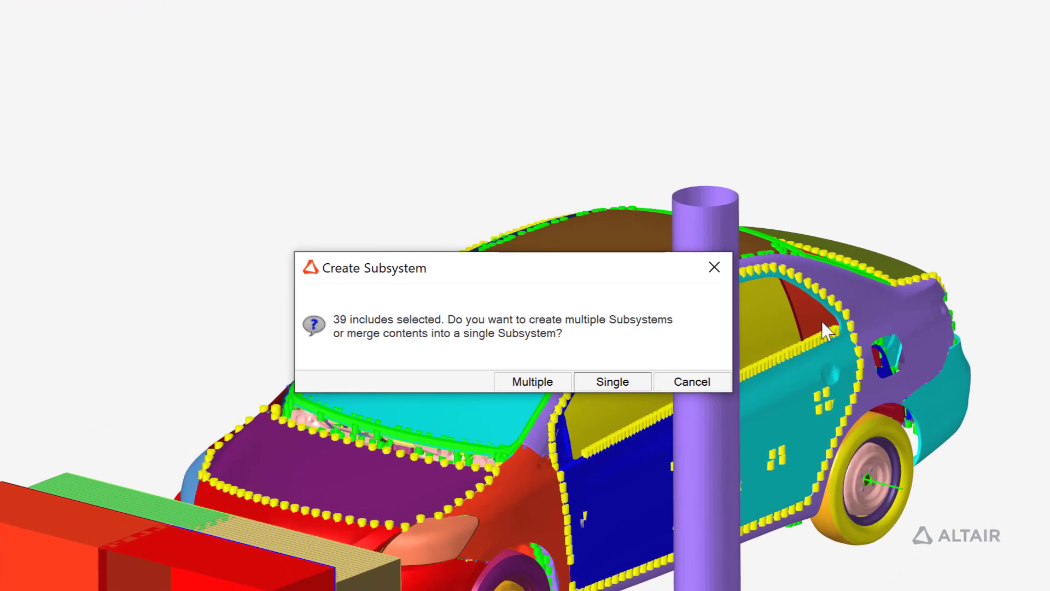
mouse_move(514, 383)
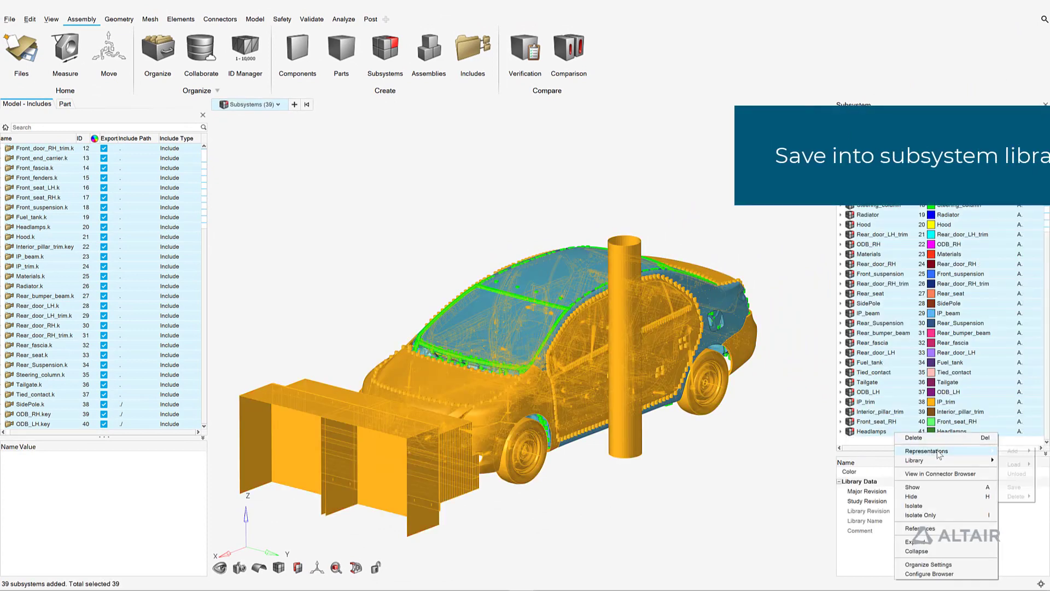
Step: Save all subsystems to the library with the Crash representation assigned, then show the configuration panes
left_click(914, 459)
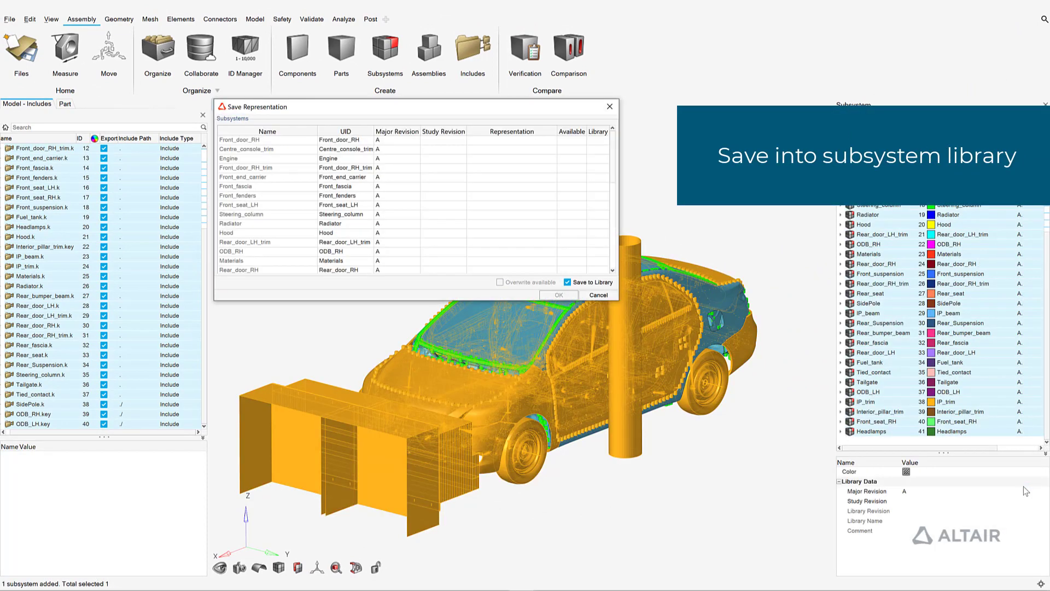
left_click(511, 140)
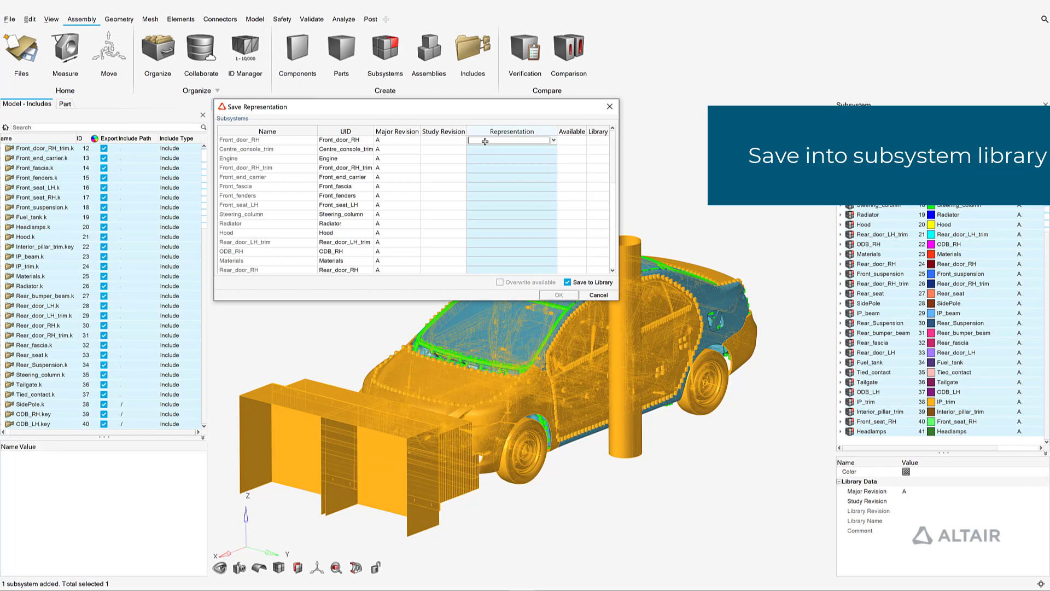
left_click(558, 296)
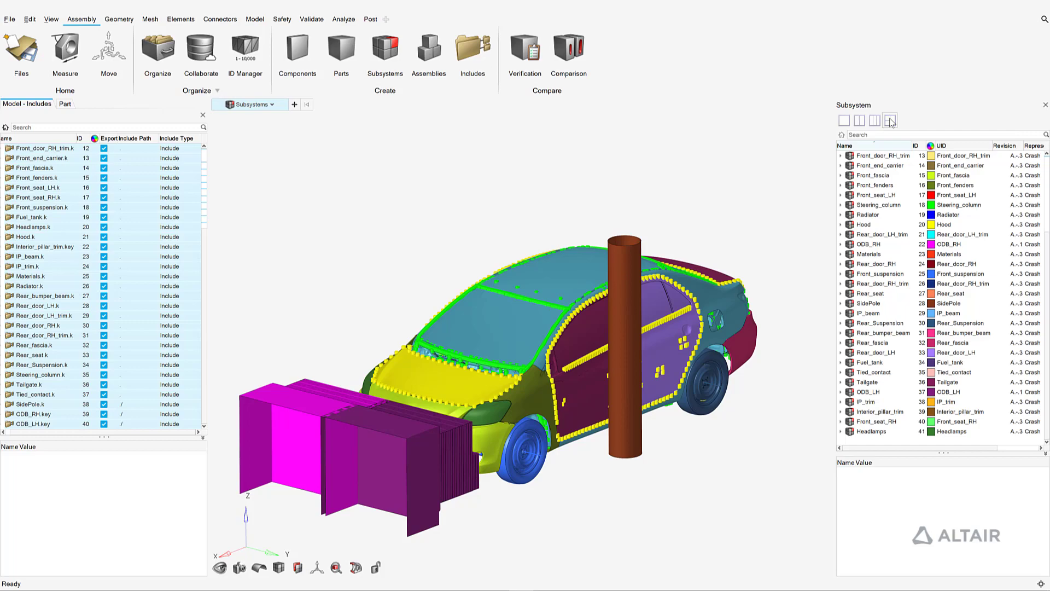
left_click(890, 120)
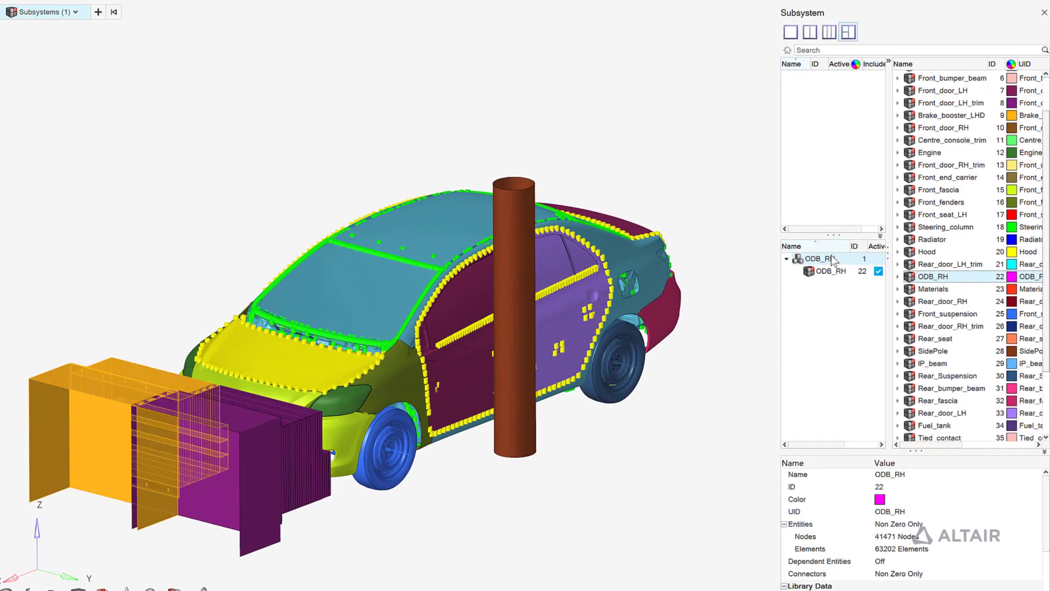
Step: Scroll the Subsystem browser while setting up the ODB_RH configuration
scroll("down", 3)
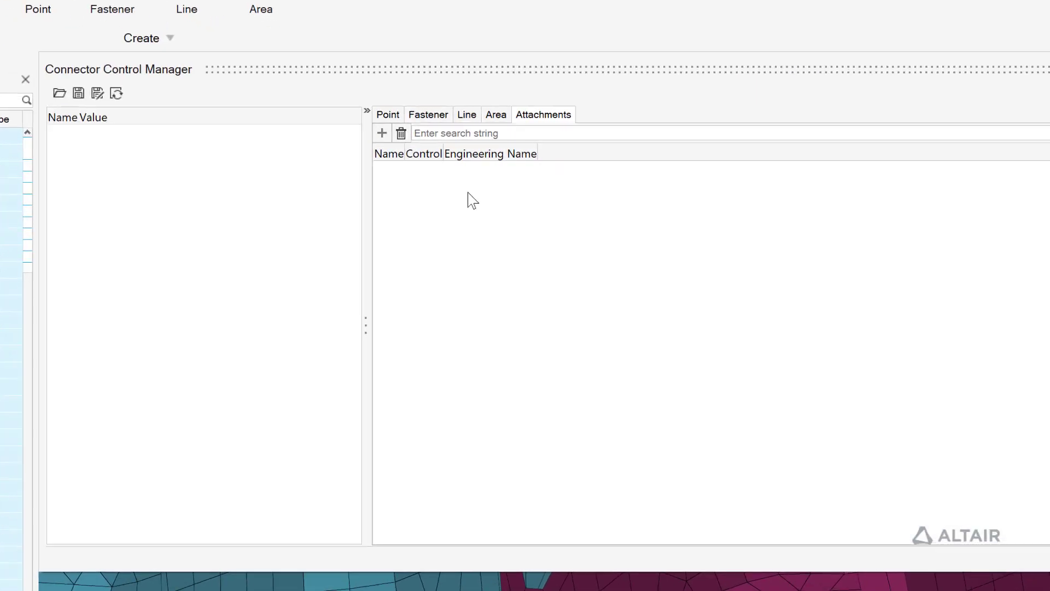
Step: Create four realized Rigid Patch attachment connectors from features at the bracket holes
left_click(381, 133)
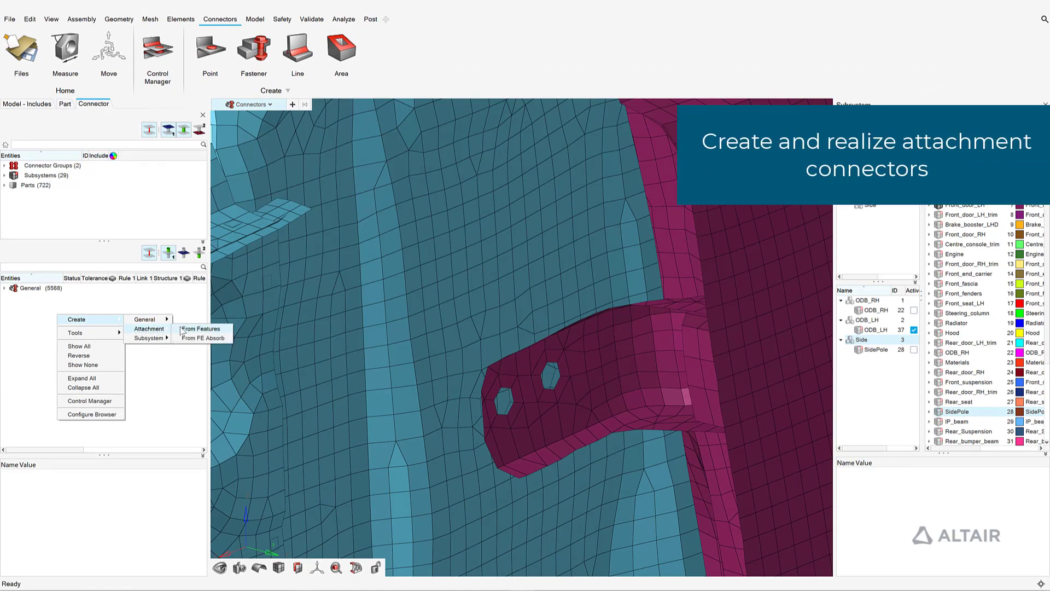
left_click(201, 328)
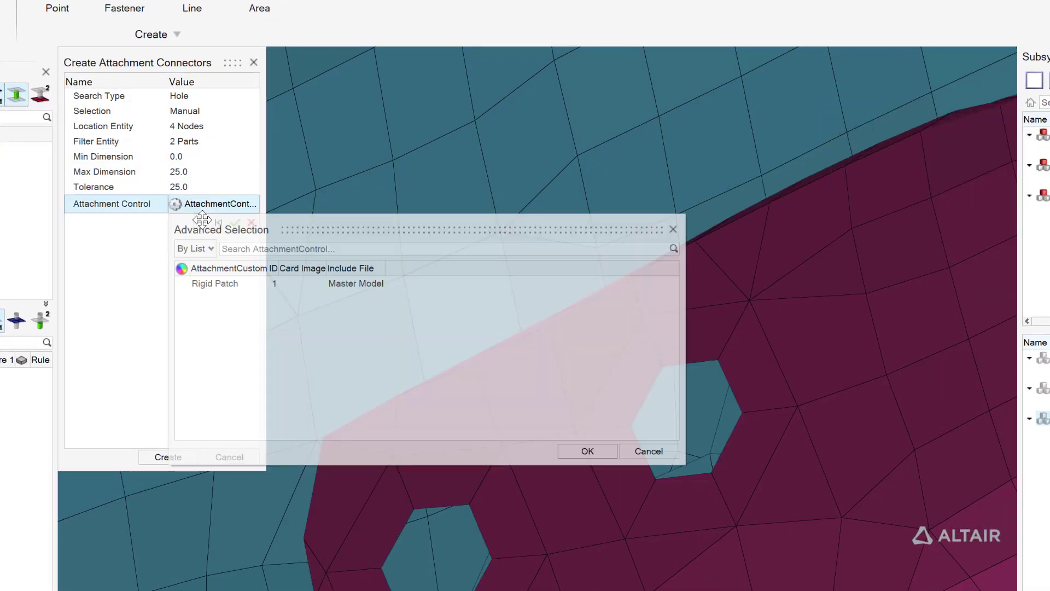
left_click(214, 284)
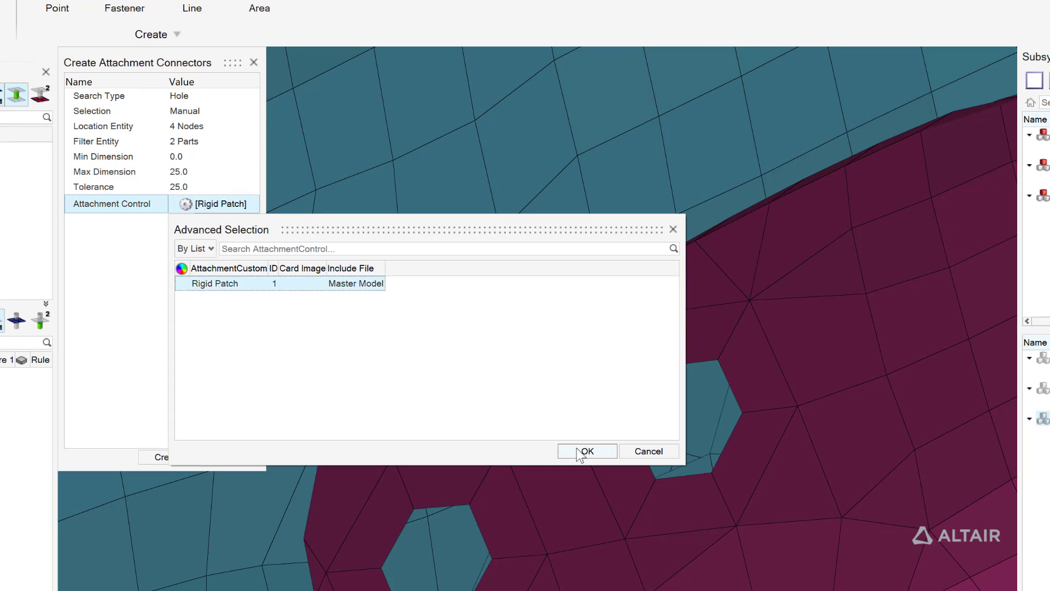
left_click(586, 451)
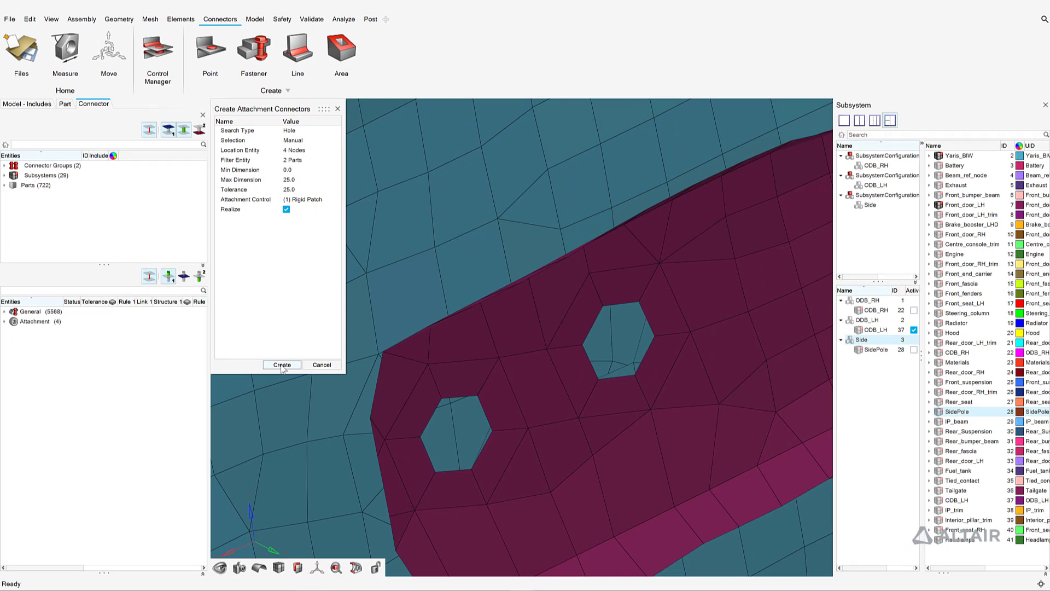
left_click(281, 366)
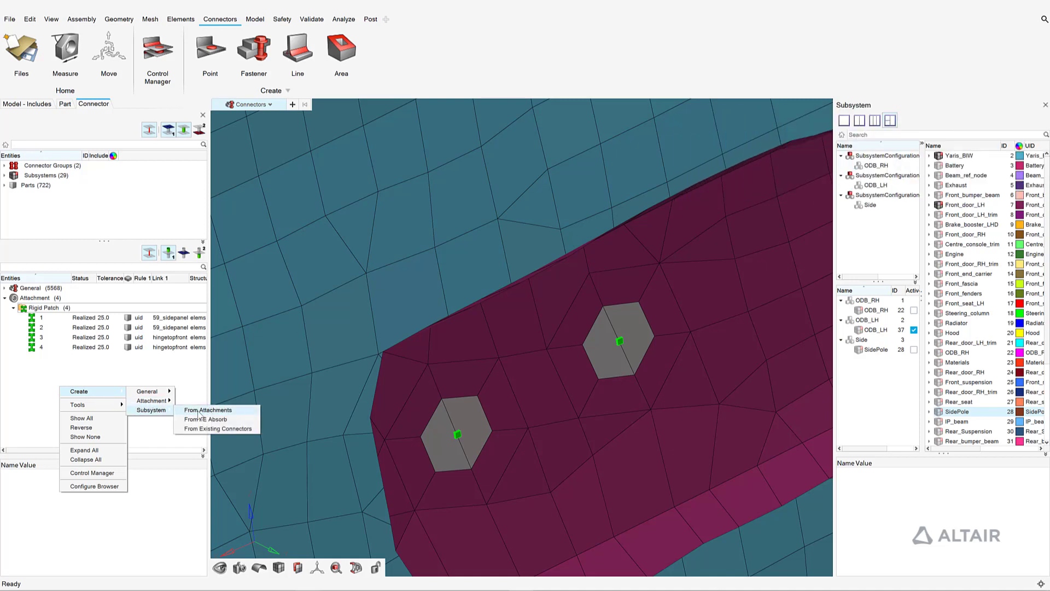
Step: Create two realized Rigid Patch subsystem connectors from the four attachments and review their rigid bodies in the Model browser
left_click(208, 409)
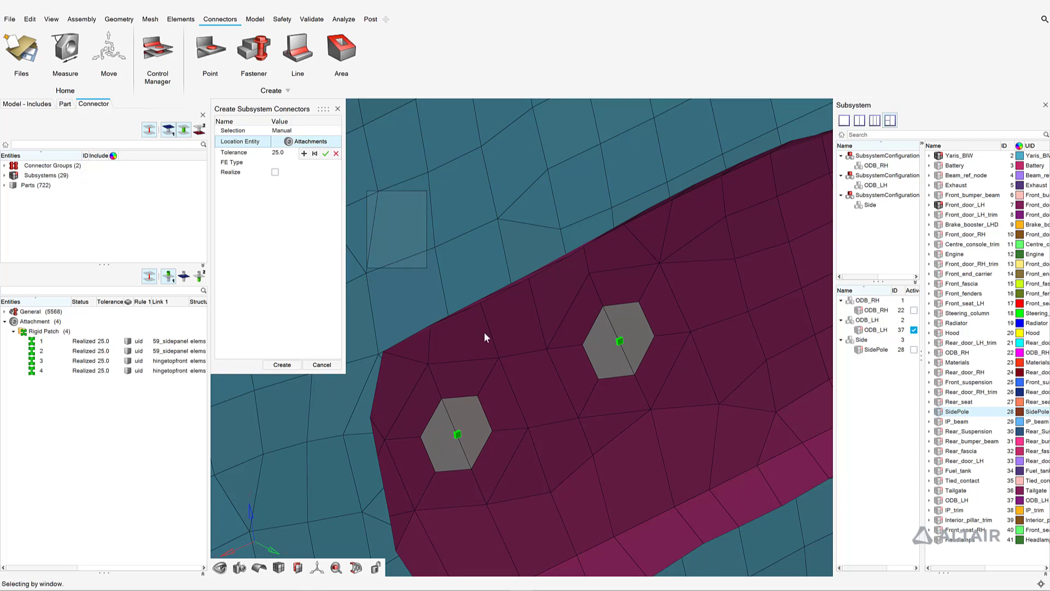
left_click(328, 154)
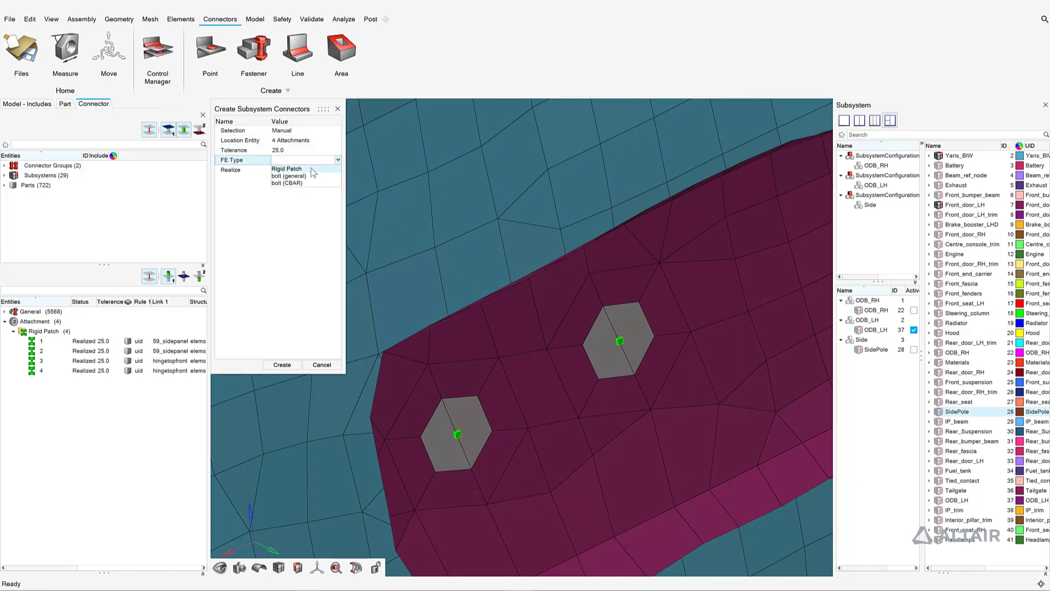
left_click(285, 168)
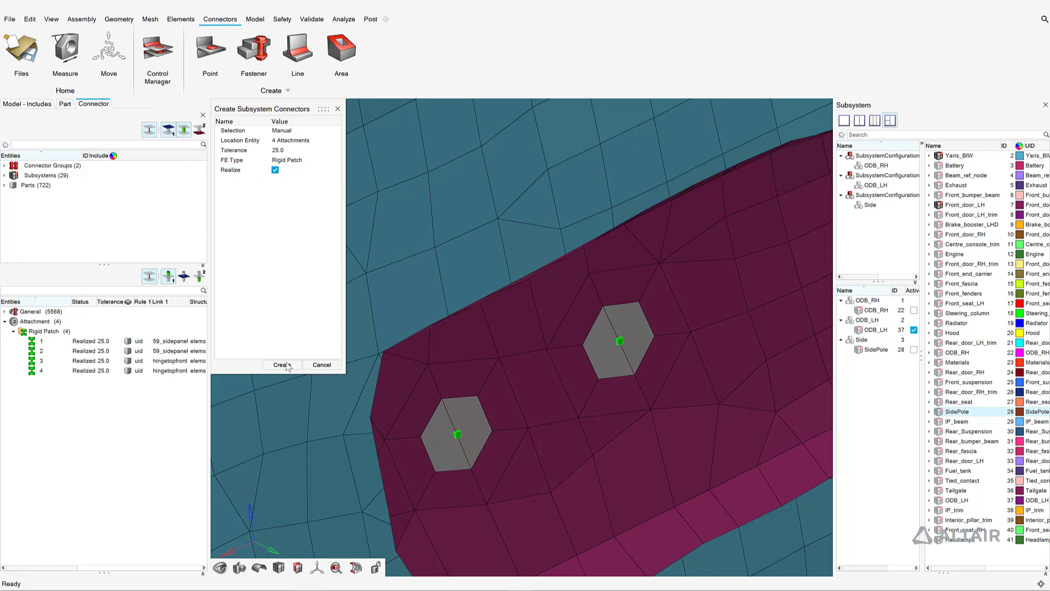
left_click(280, 365)
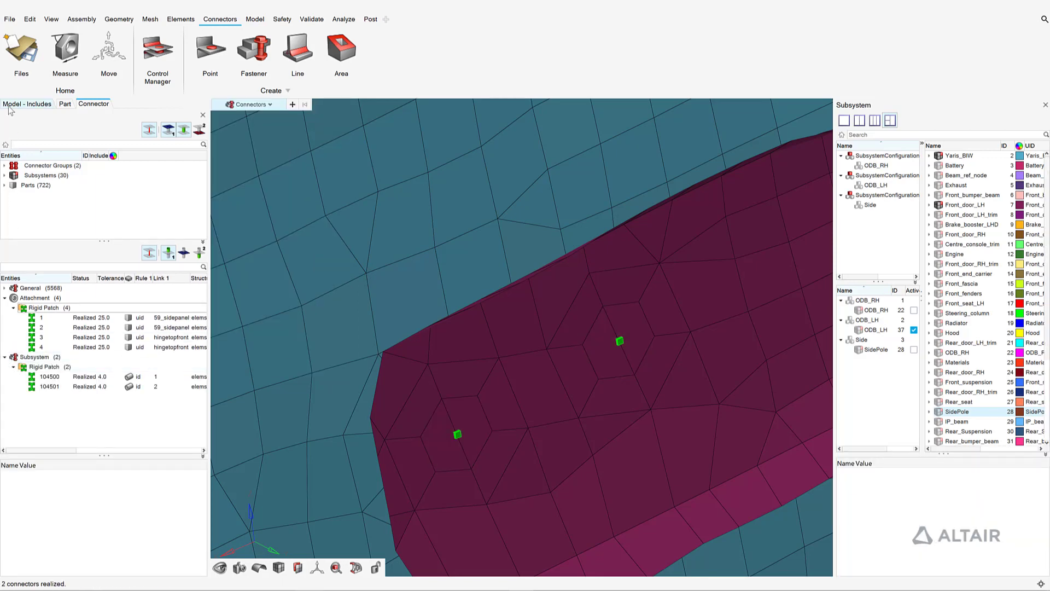
left_click(23, 103)
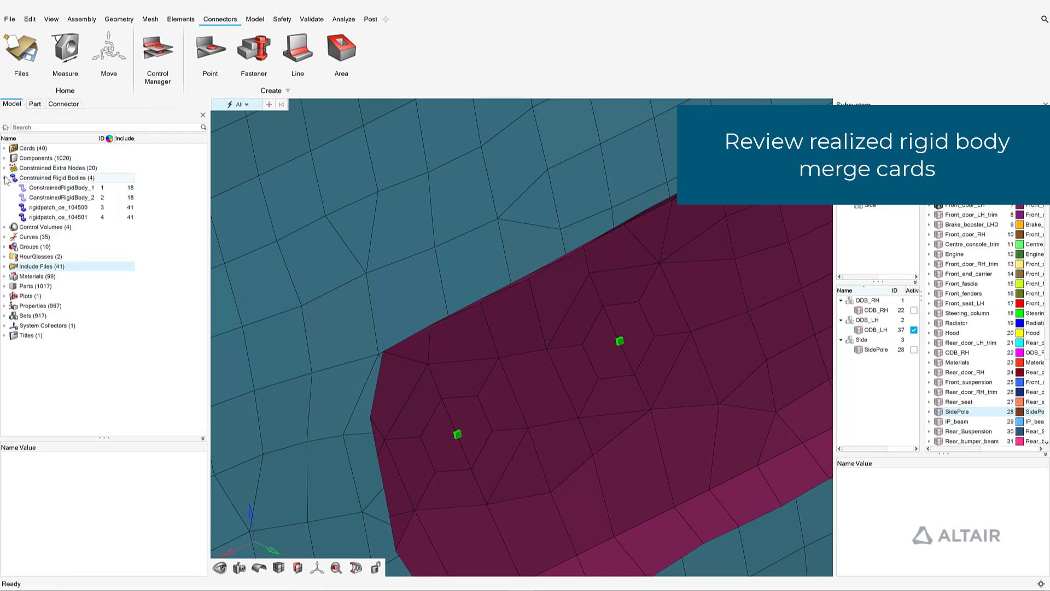
left_click(55, 206)
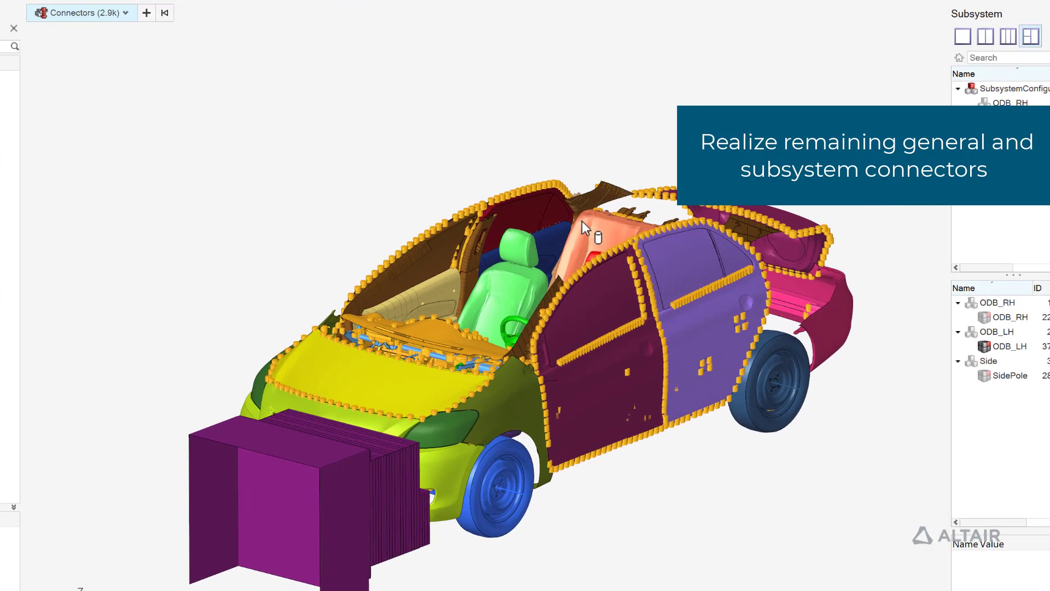
Step: Realize all 2939 remaining vehicle connectors and go to File > Export for the assembled model
right_click(586, 227)
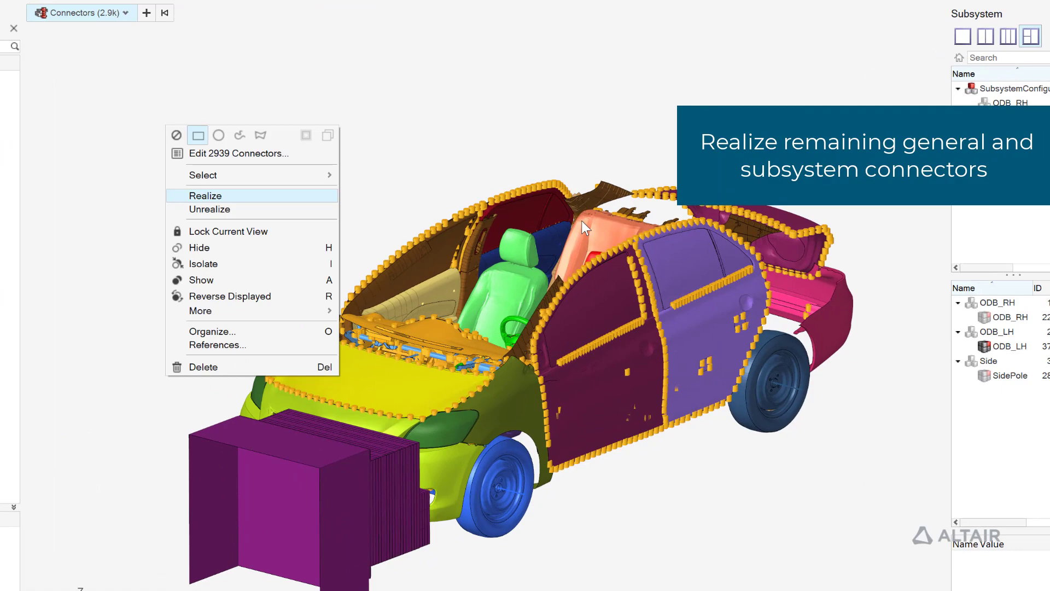
left_click(204, 194)
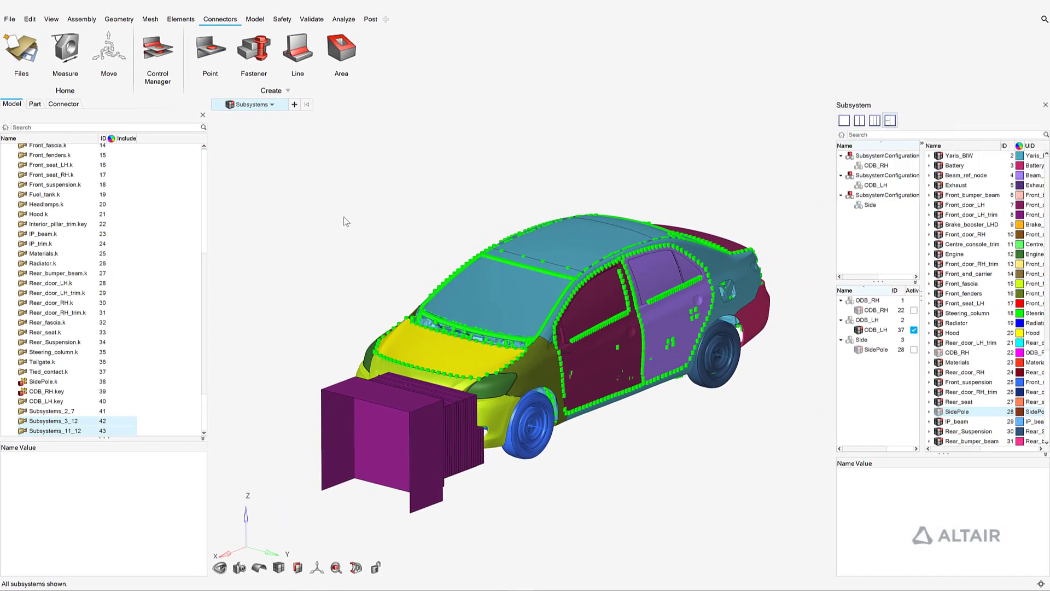
left_click(11, 20)
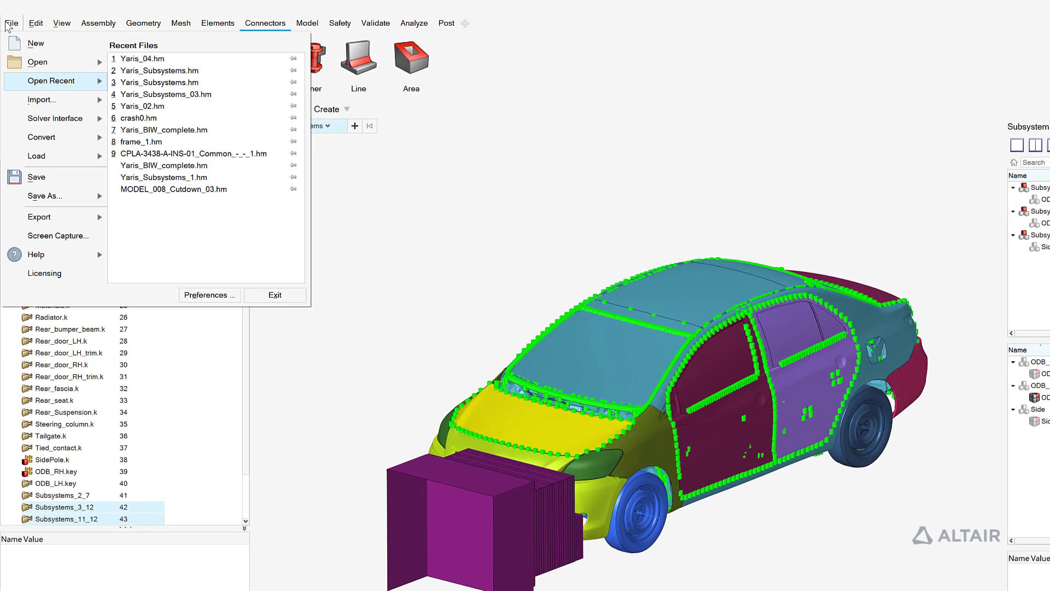
left_click(39, 295)
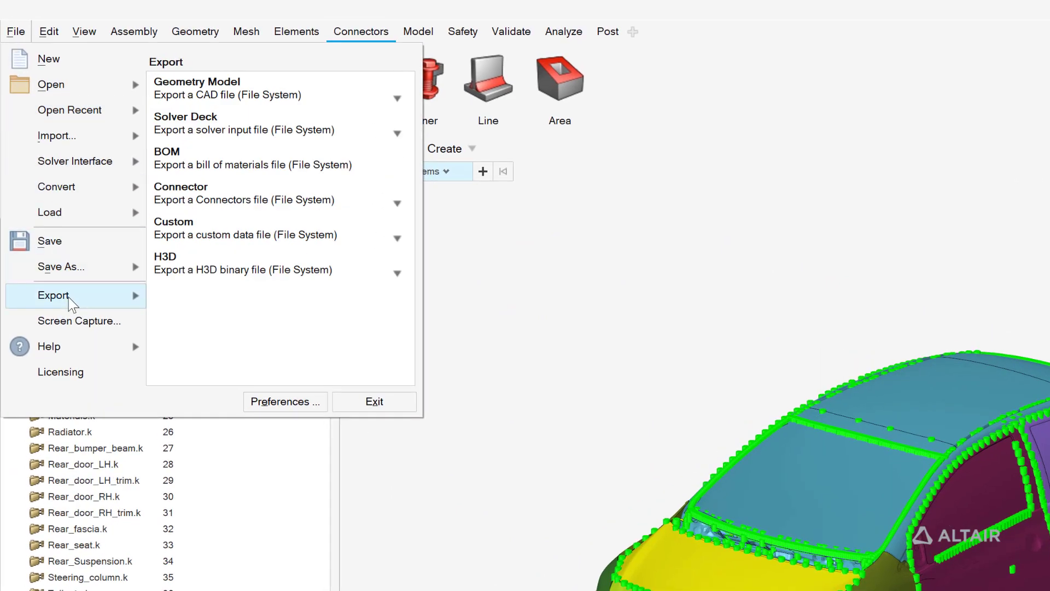